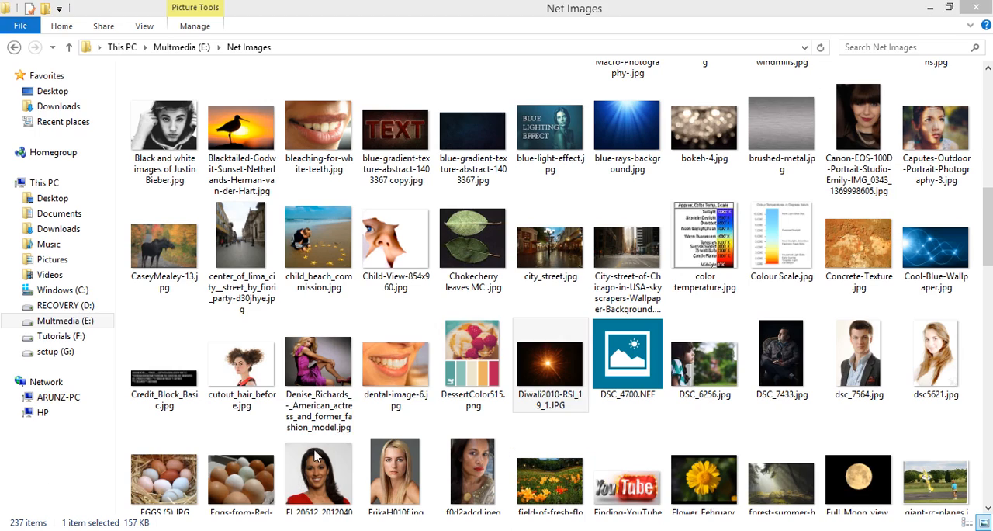
Step: Pick the Diwali2010-RSI_19_1 starburst photo from the Net Images folder
left_click(550, 364)
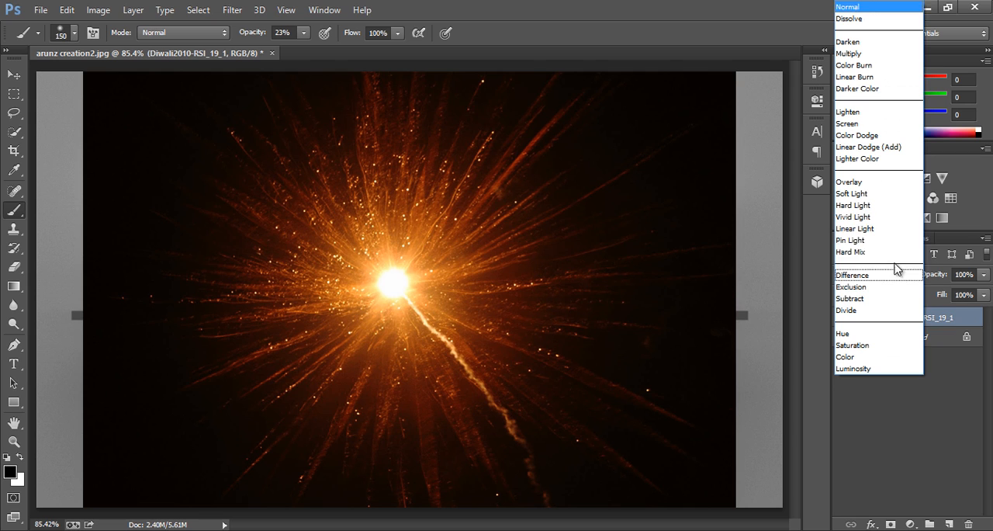
mouse_move(876, 125)
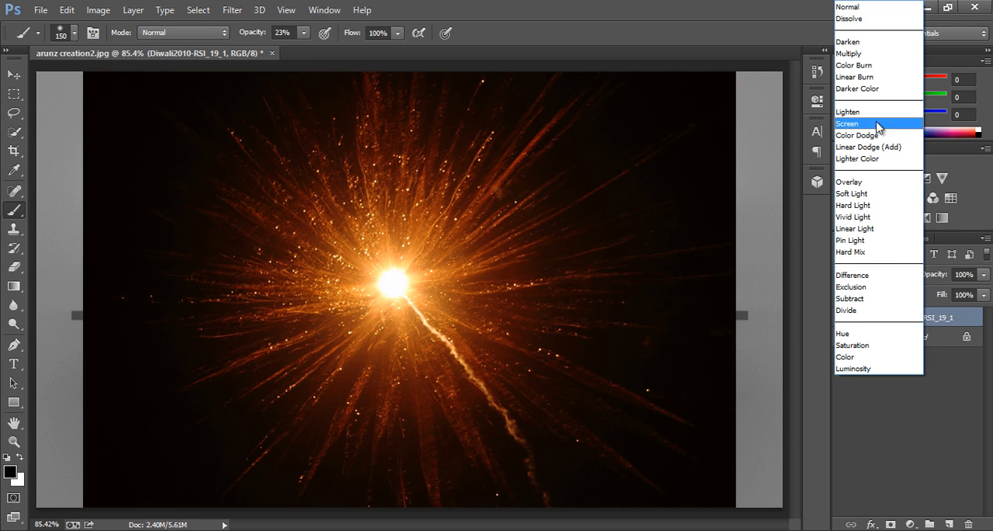
Step: Blend the starburst layer in Screen mode and add a layer mask to soften its edges
left_click(847, 125)
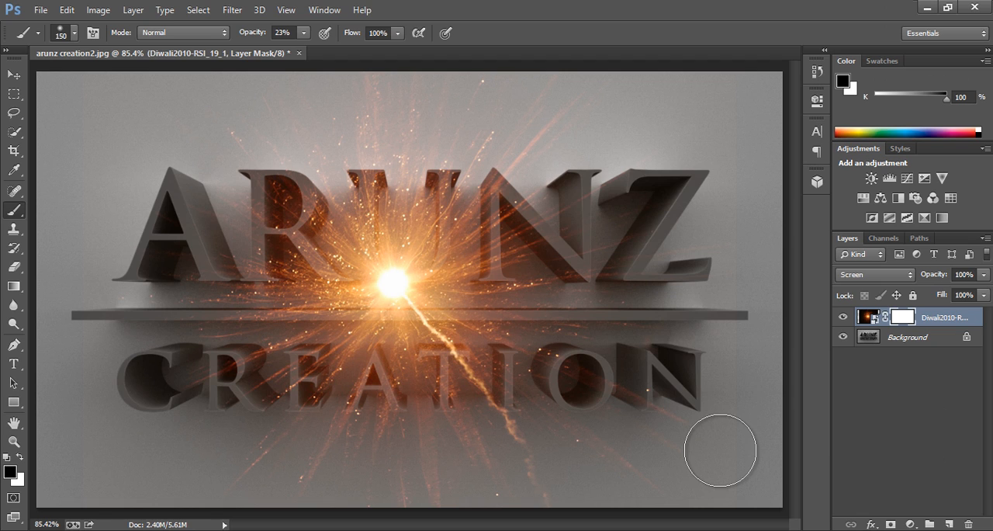
mouse_move(141, 255)
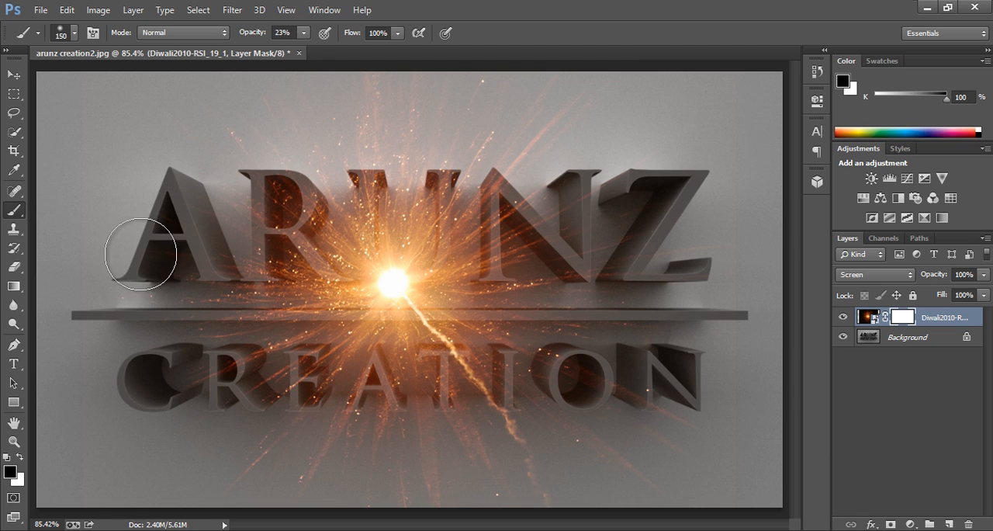
mouse_move(177, 106)
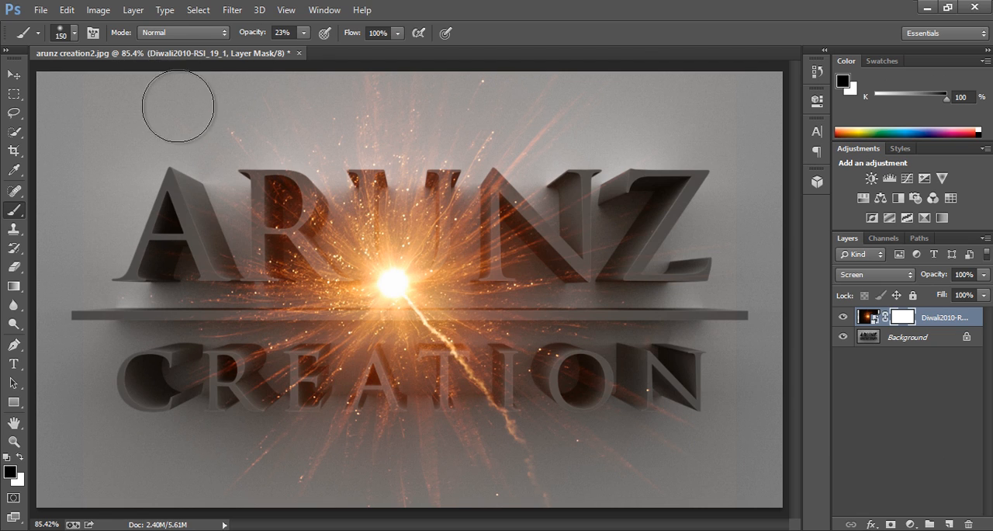
mouse_move(670, 137)
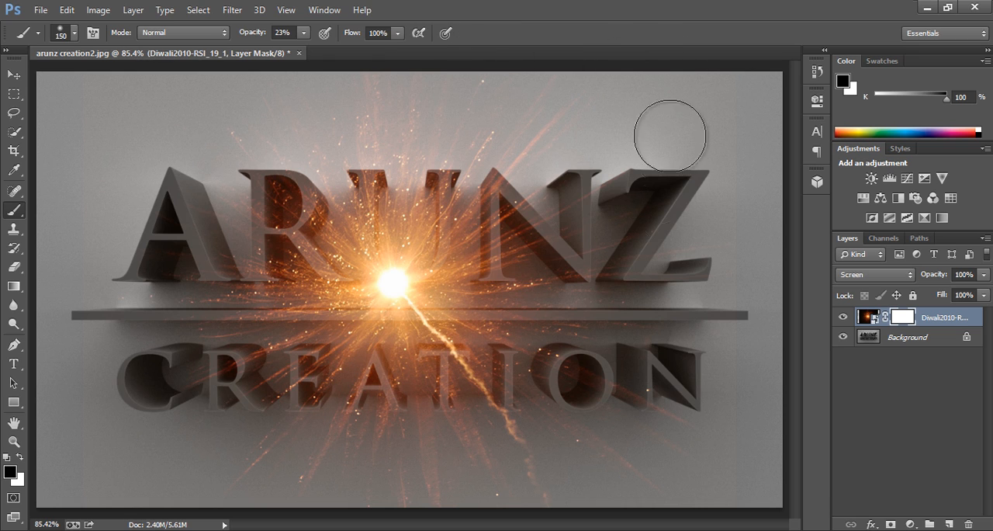
mouse_move(629, 505)
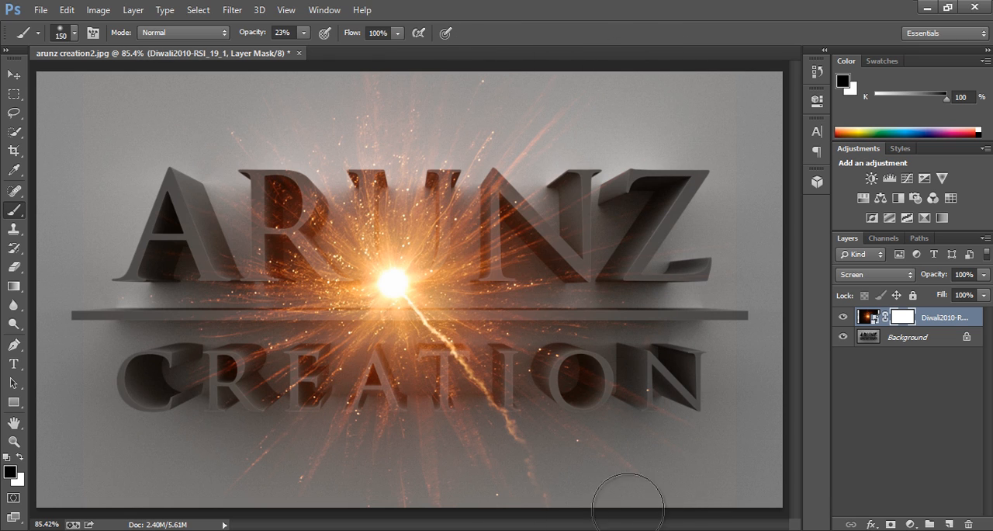
mouse_move(137, 193)
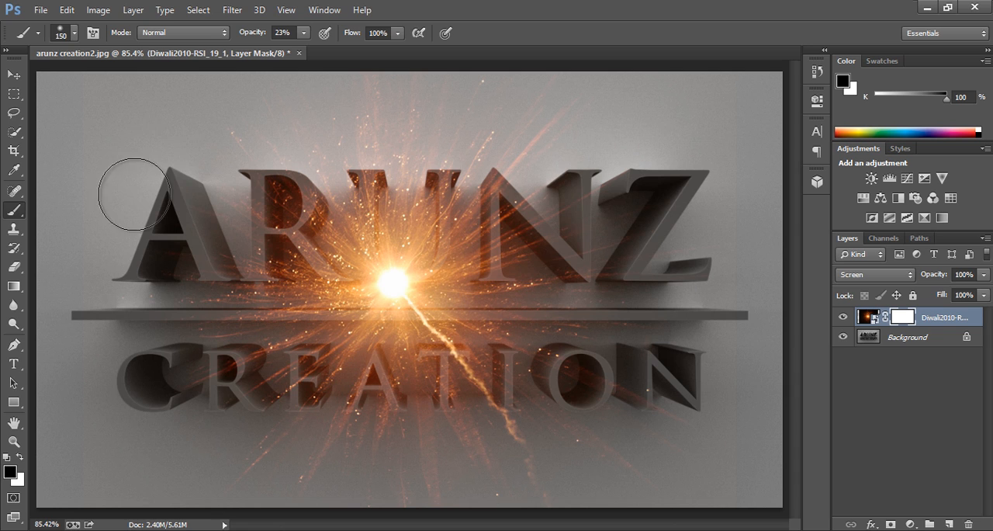
left_click(867, 316)
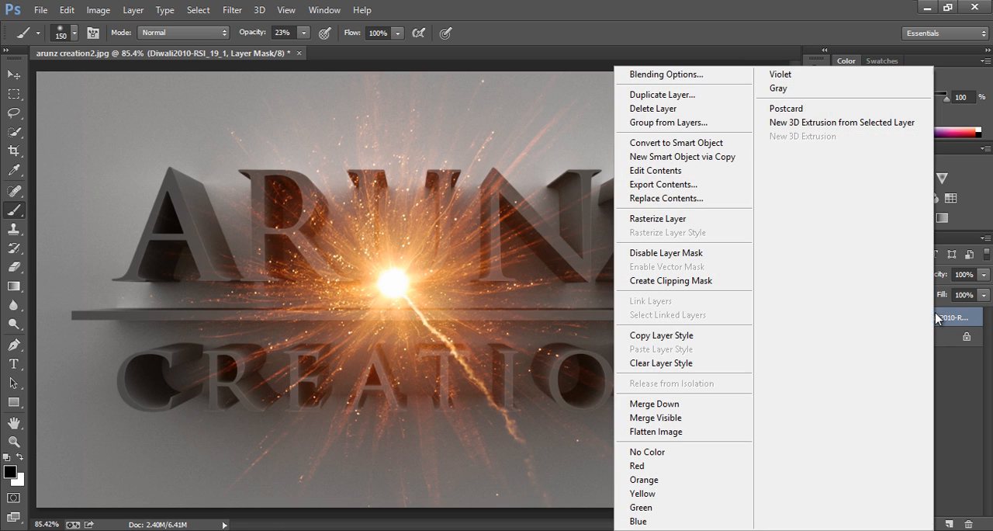
mouse_move(699, 145)
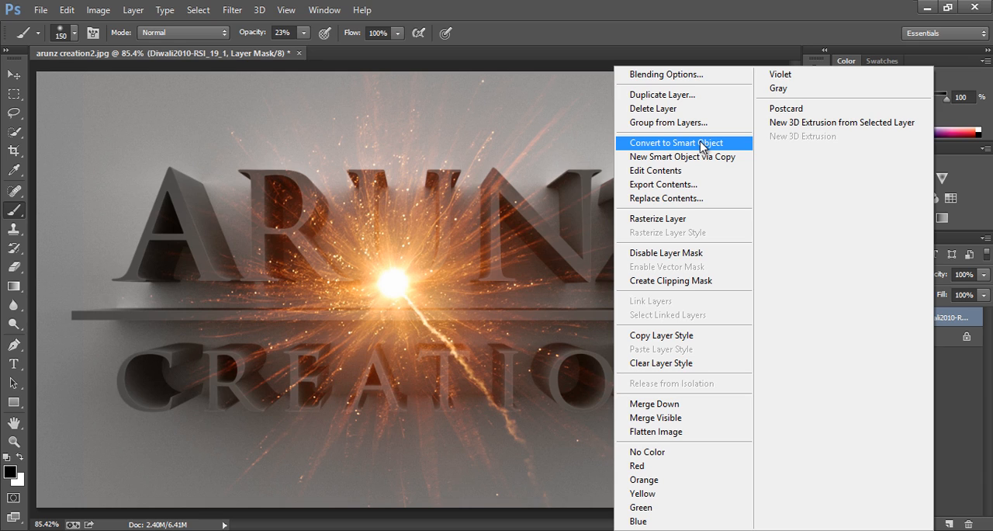
Step: Convert the starburst layer to a smart object and apply a 15-pixel Gaussian Blur
left_click(672, 143)
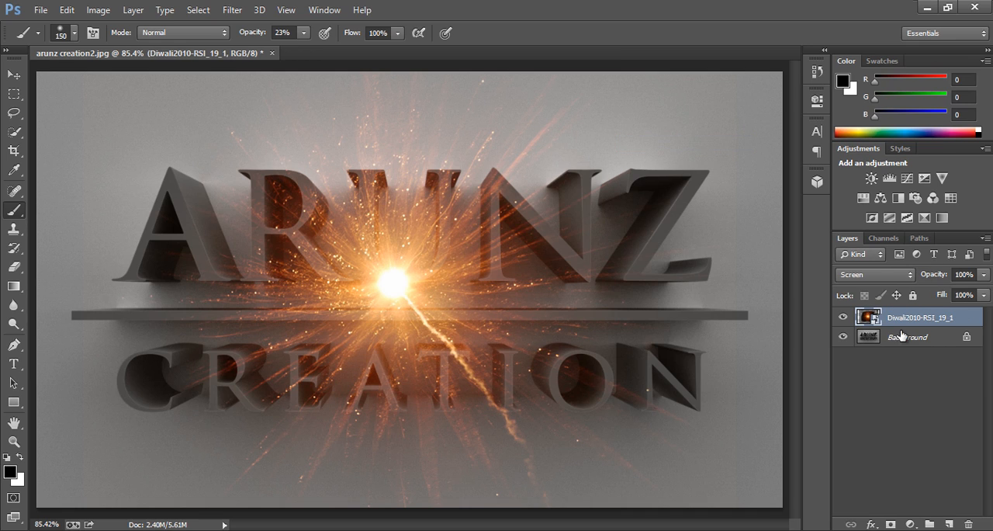
mouse_move(233, 9)
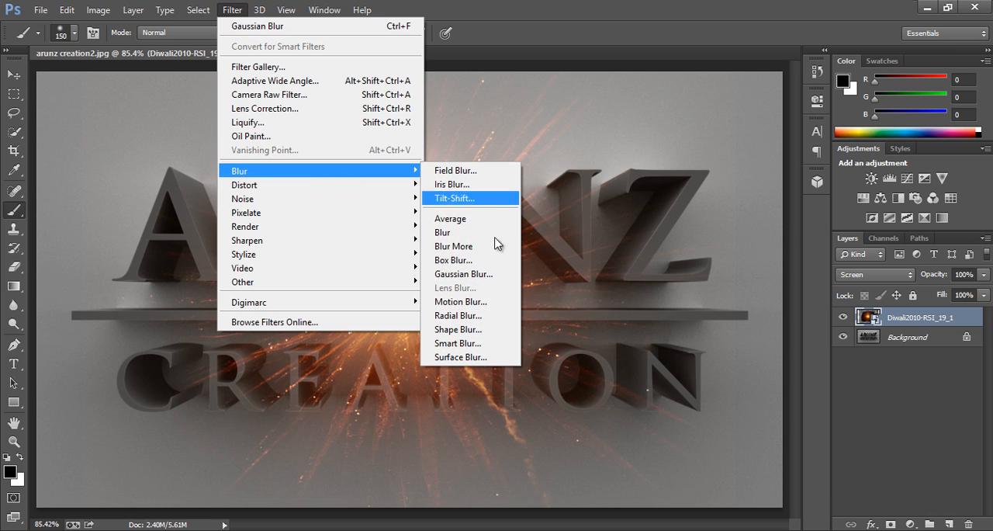
left_click(464, 273)
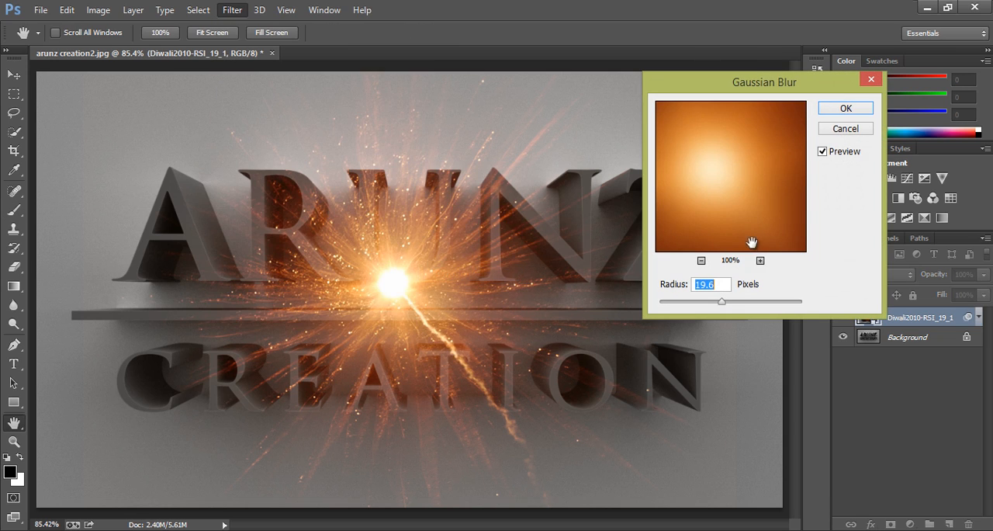
left_click_drag(721, 301, 712, 301)
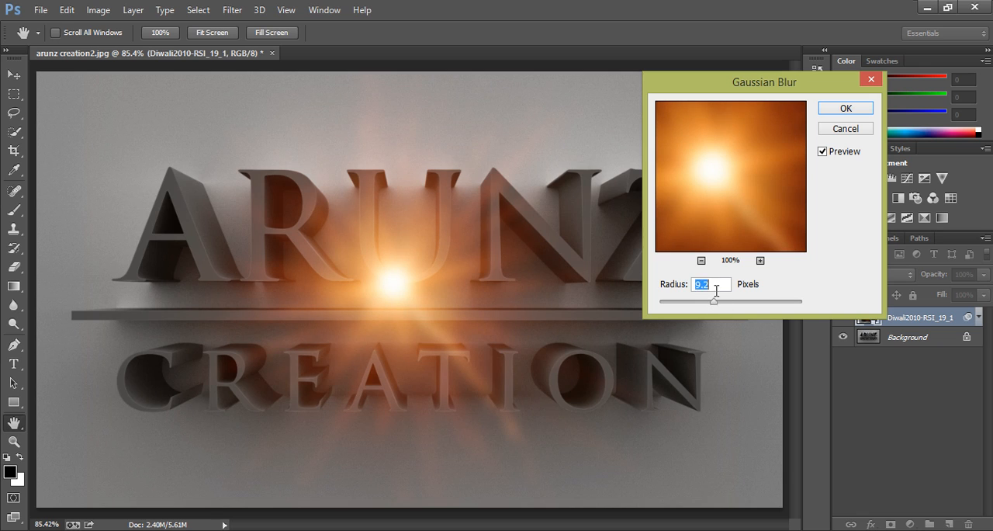
type("15")
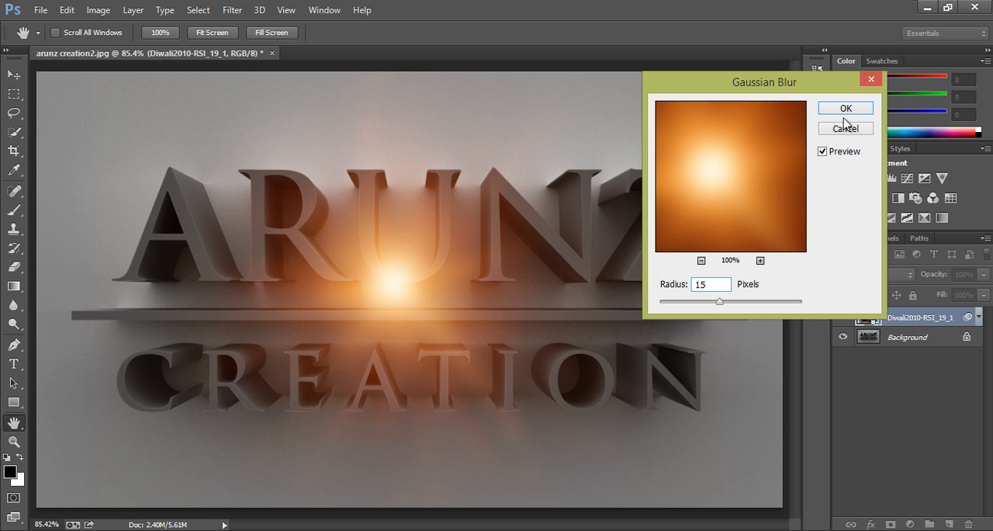
left_click(846, 109)
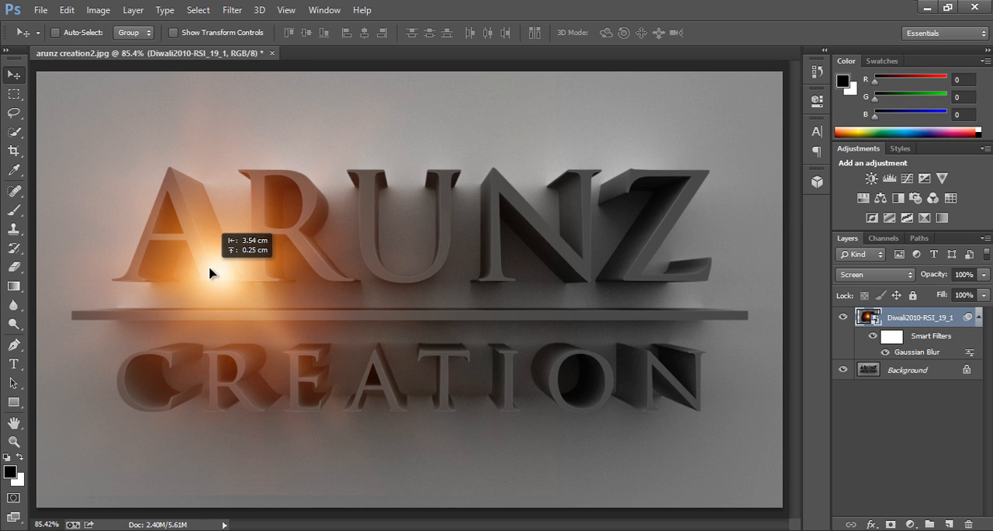
left_click_drag(214, 273, 218, 264)
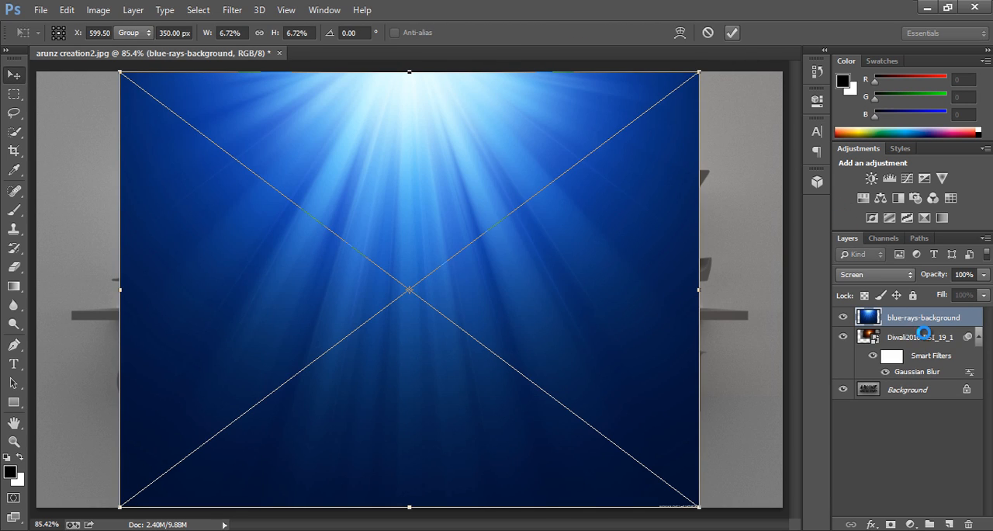
Step: Blend the blue rays layer in Screen mode at 35% opacity
left_click(871, 273)
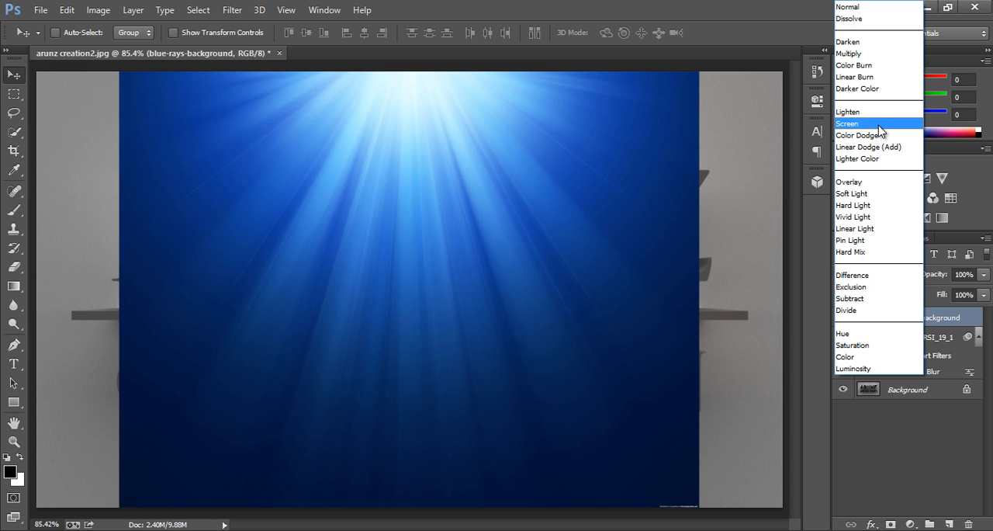
left_click(847, 124)
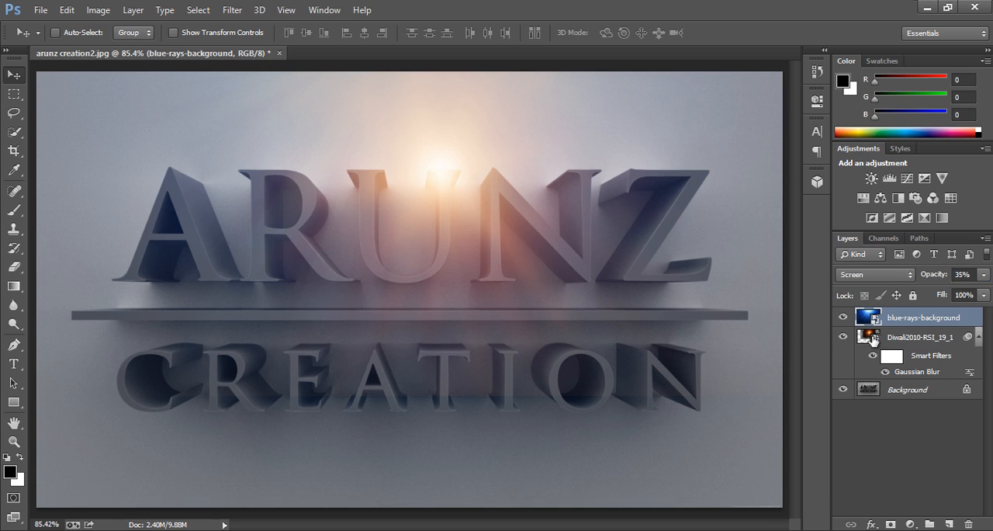
left_click(918, 336)
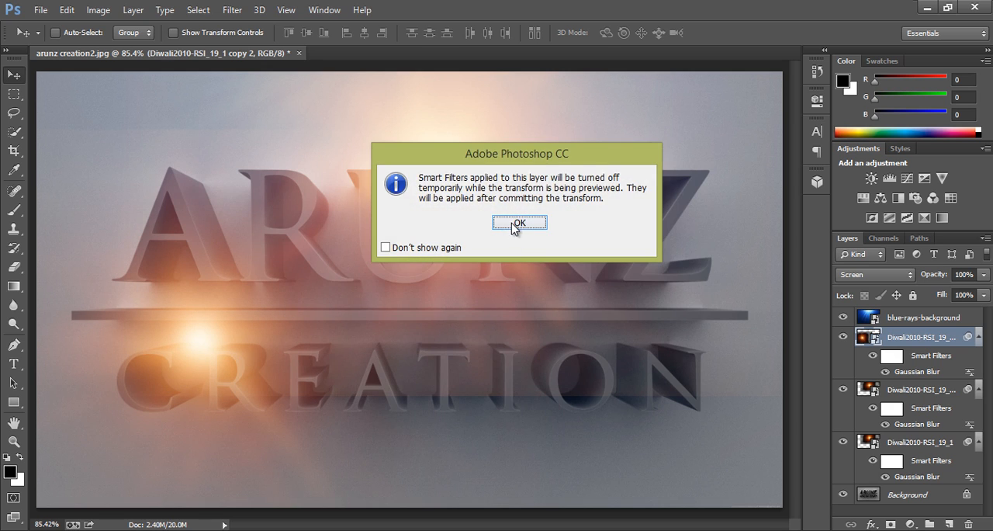
Step: Move a copied glow near the base of the A and reveal the bottom glow copy
left_click(518, 224)
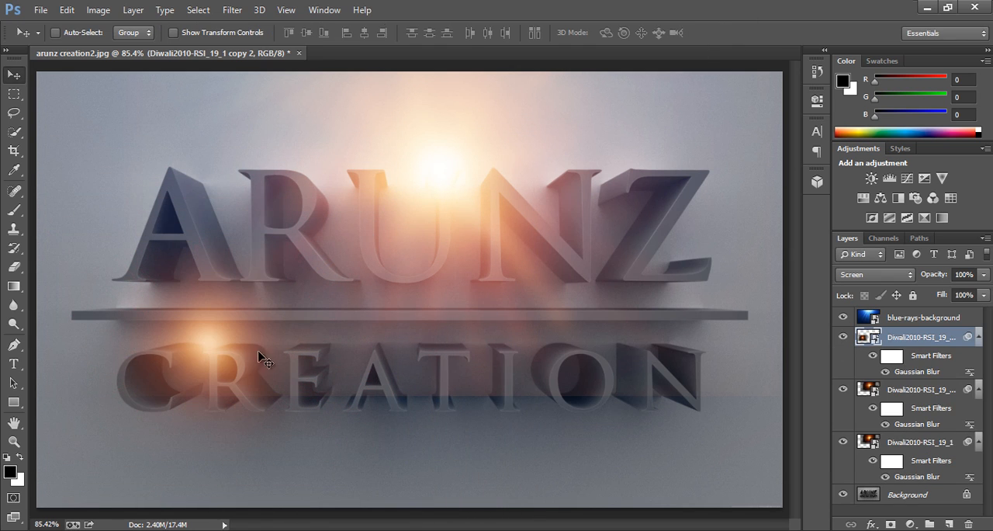
left_click_drag(264, 359, 174, 262)
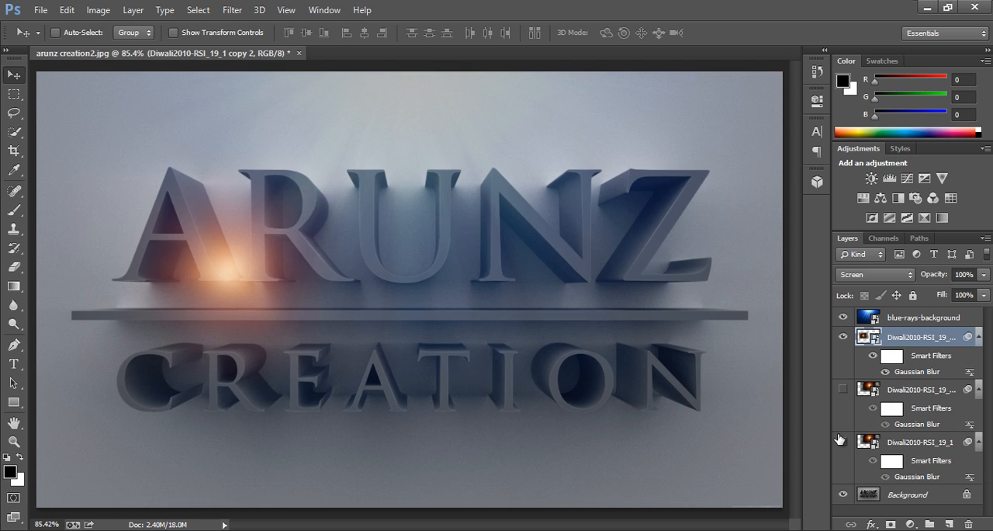
left_click(842, 440)
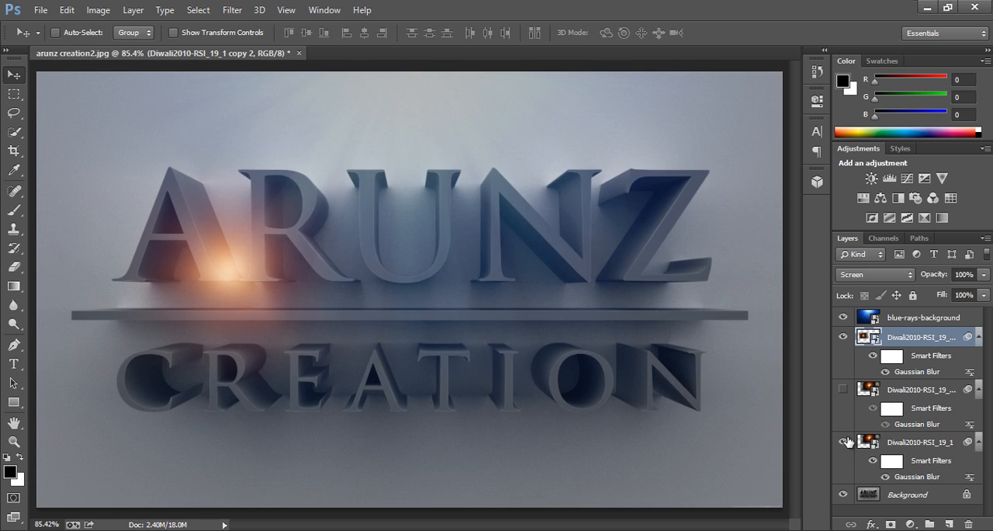
left_click(842, 441)
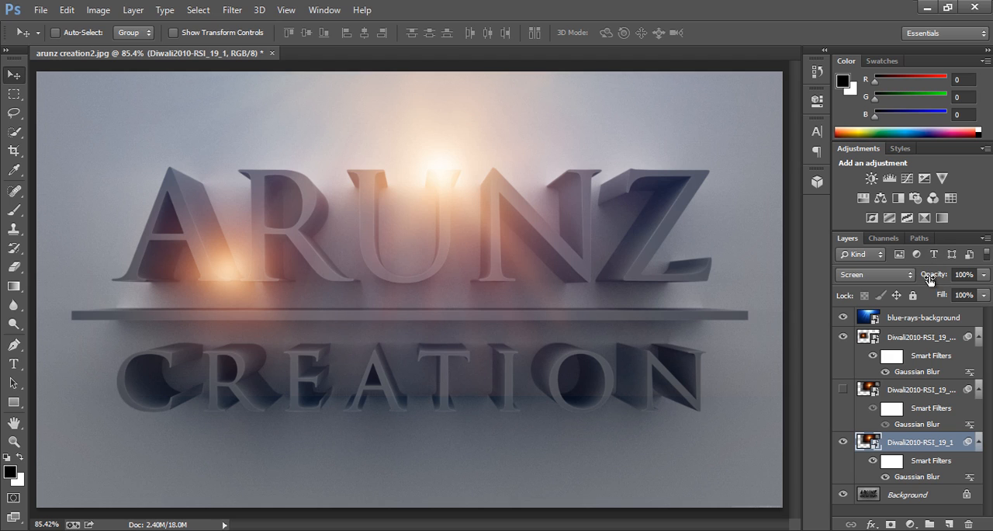
Step: Lower the bottom glow to 66% opacity and move it beside the Z
left_click(965, 273)
type("66")
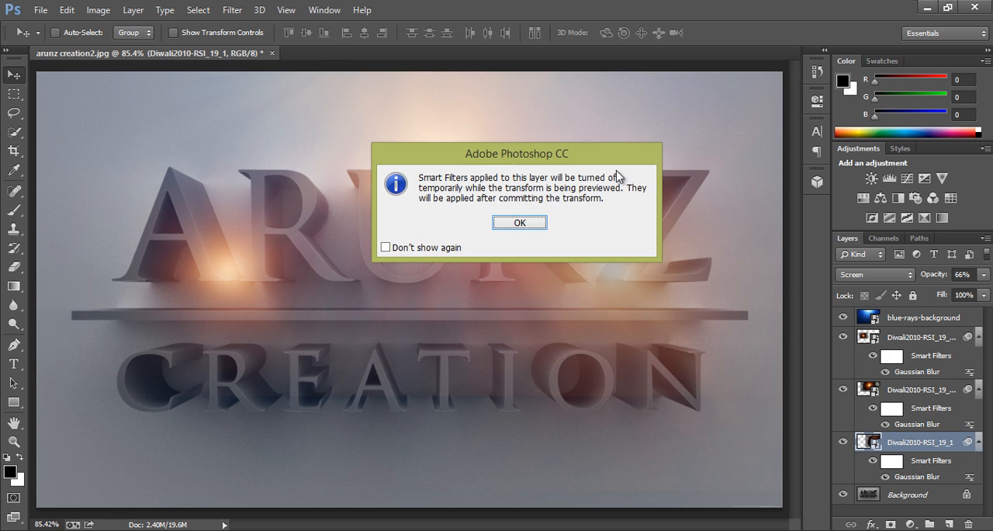
left_click(518, 221)
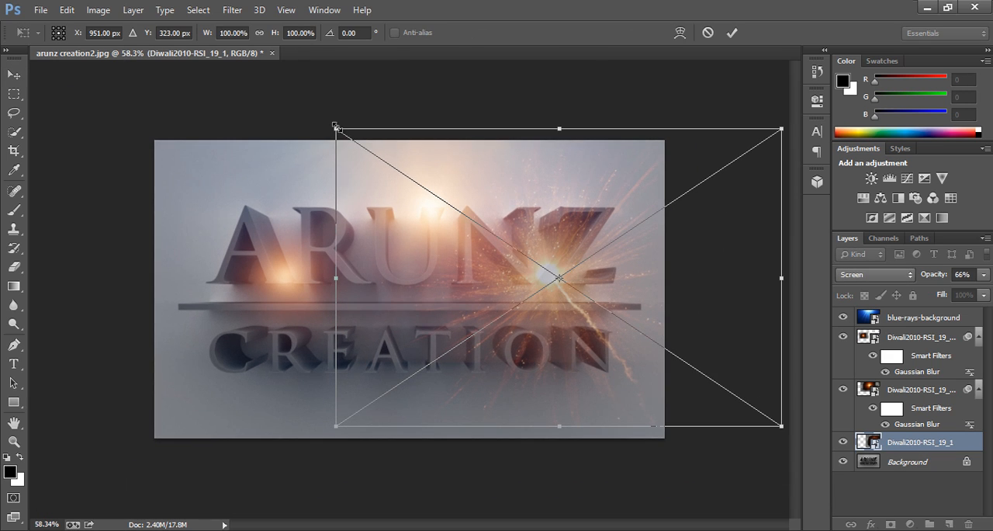
left_click_drag(335, 127, 416, 180)
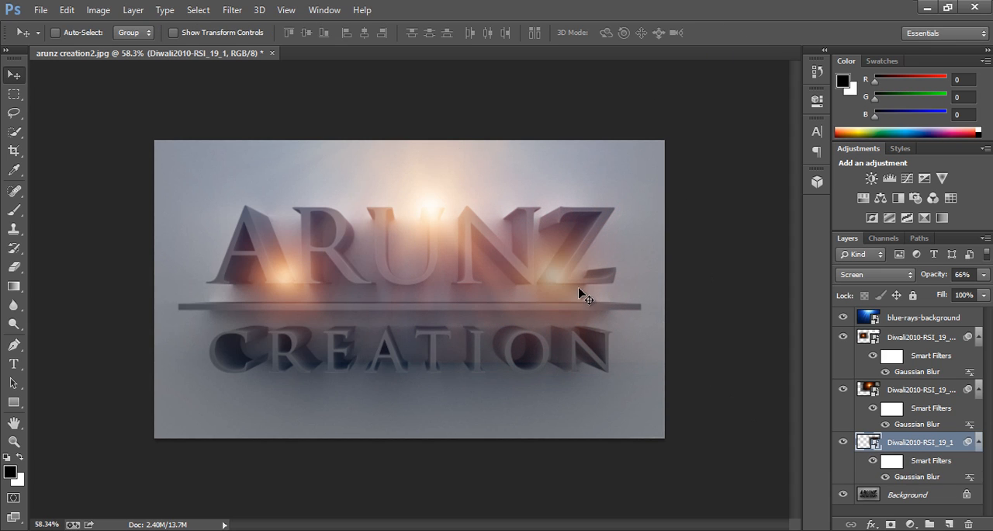
mouse_move(685, 156)
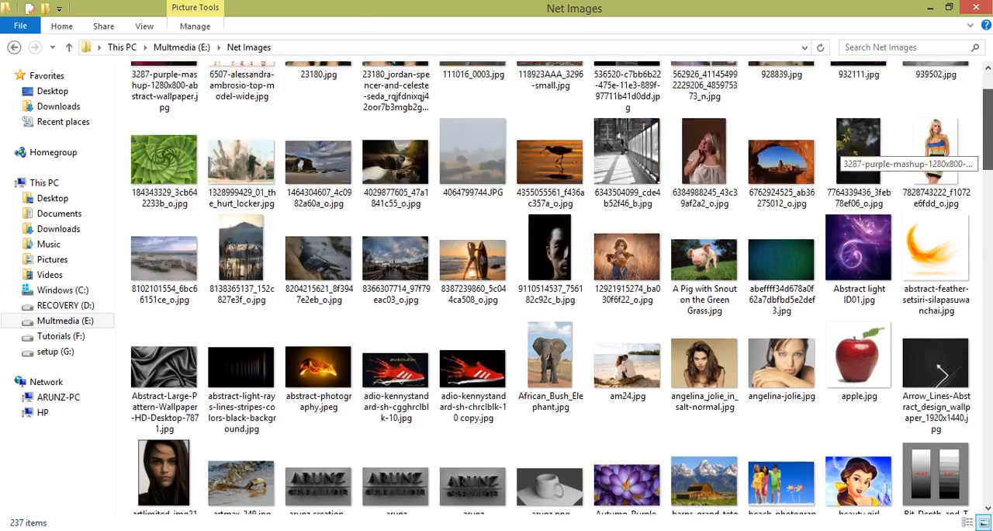
Step: Pick Wood-Backgrounds-Picture.jpg from the Net Images folder
scroll("down", 3)
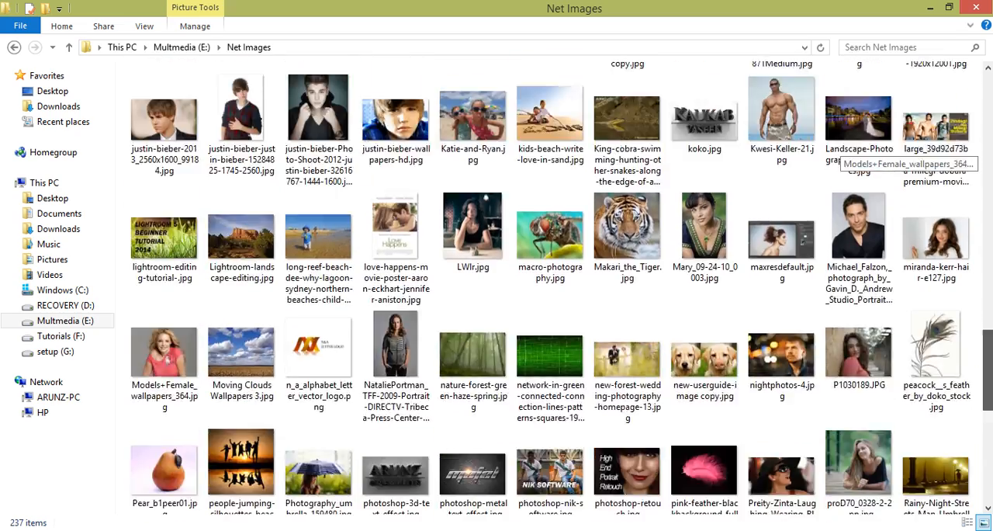
scroll("down", 3)
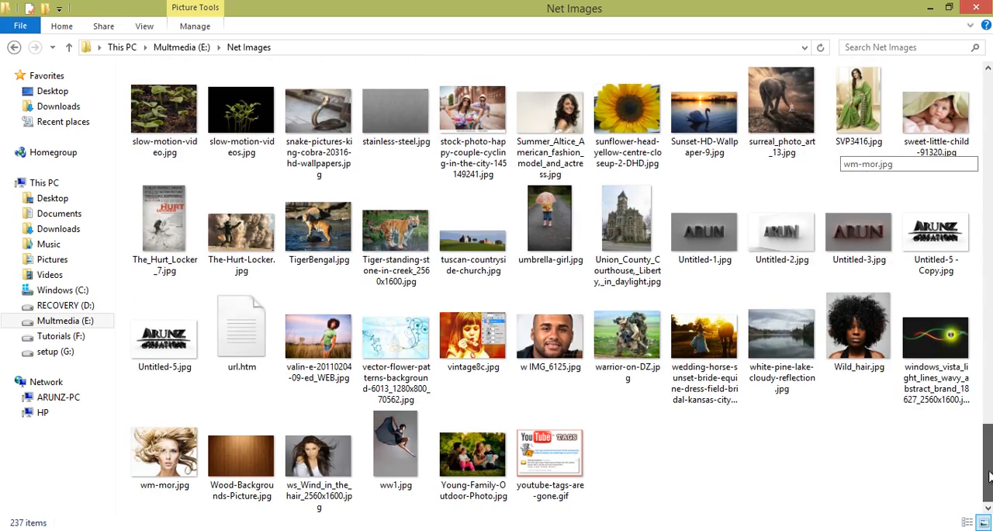
left_click(242, 453)
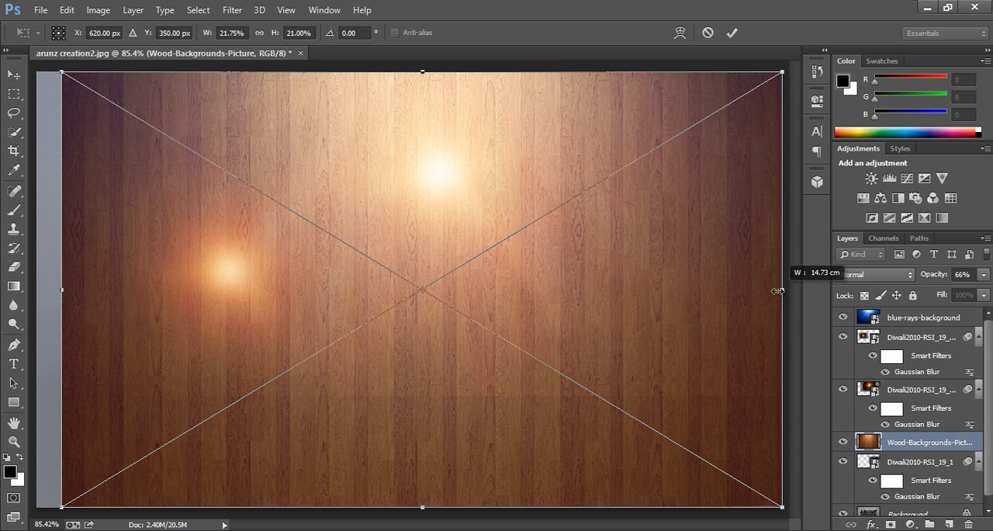
Step: Stretch the wood image to fill the canvas, try Multiply, then set it to Overlay
left_click_drag(62, 290, 31, 291)
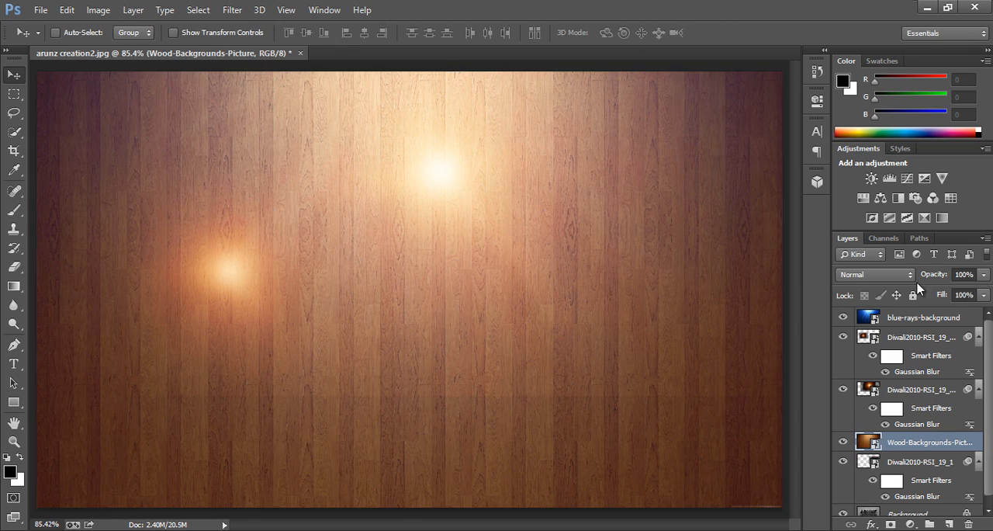
left_click(875, 273)
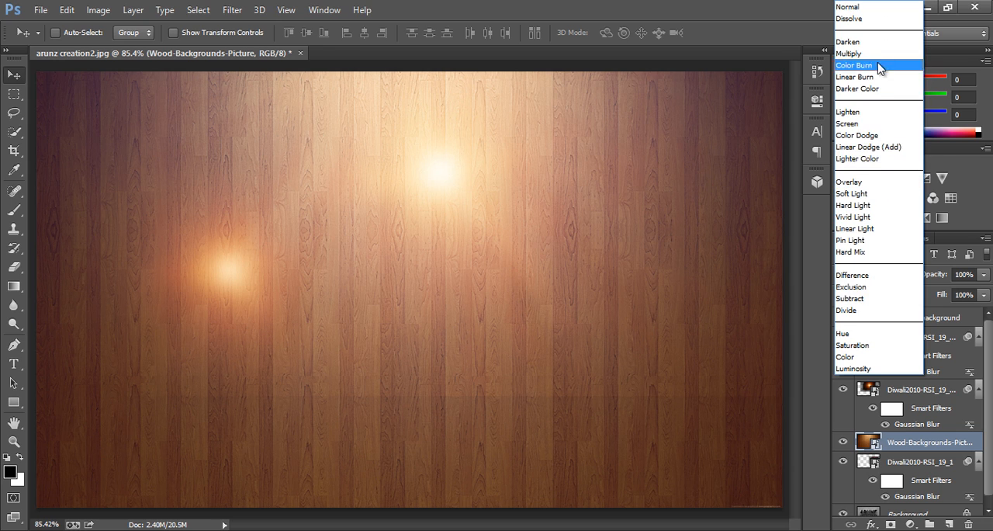
left_click(848, 53)
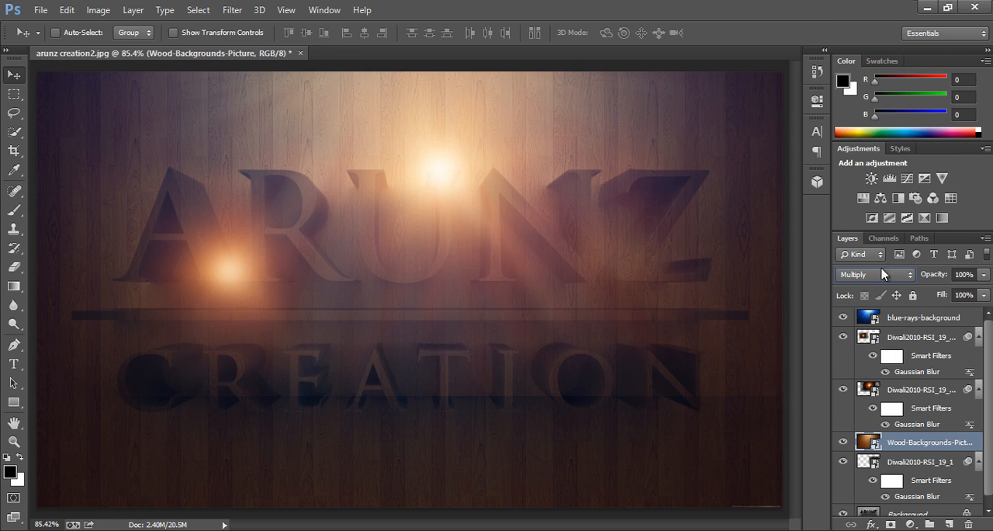
mouse_move(843, 444)
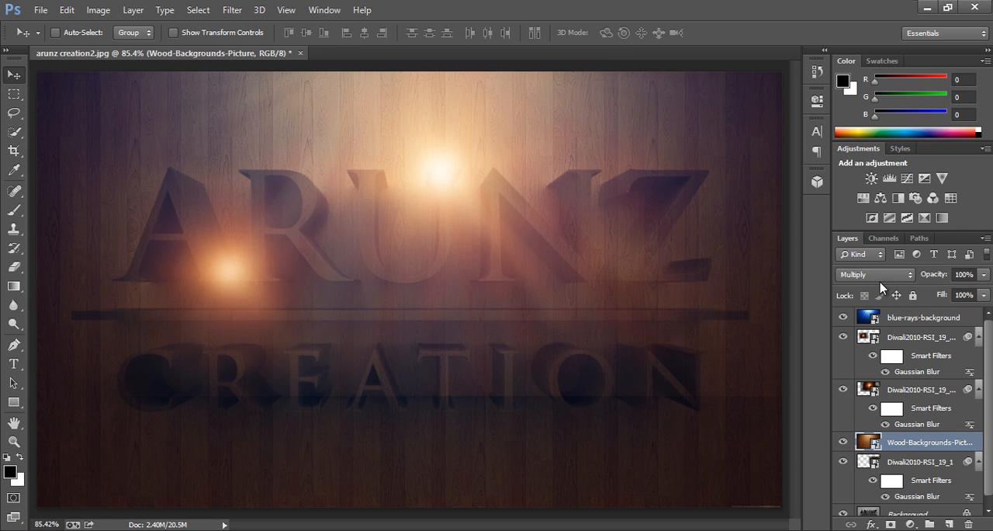
left_click(872, 273)
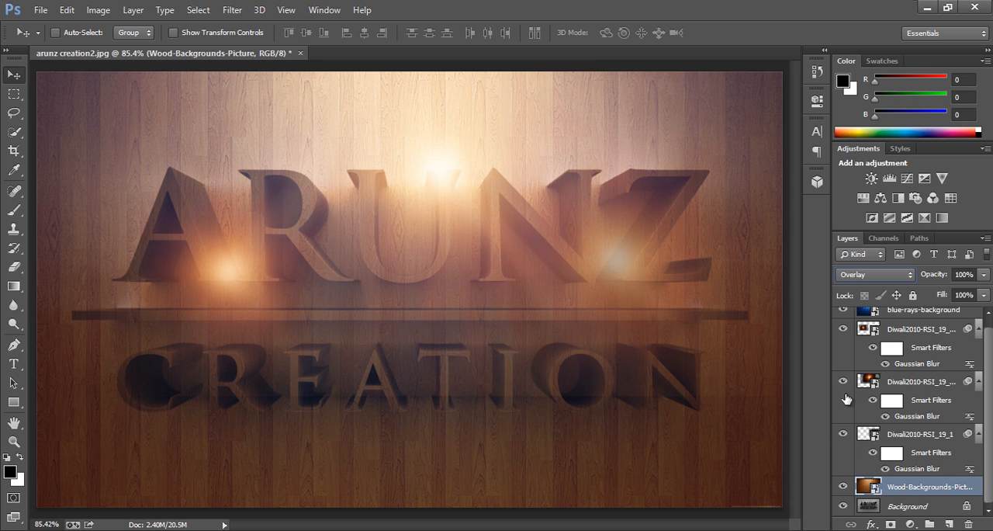
mouse_move(872, 388)
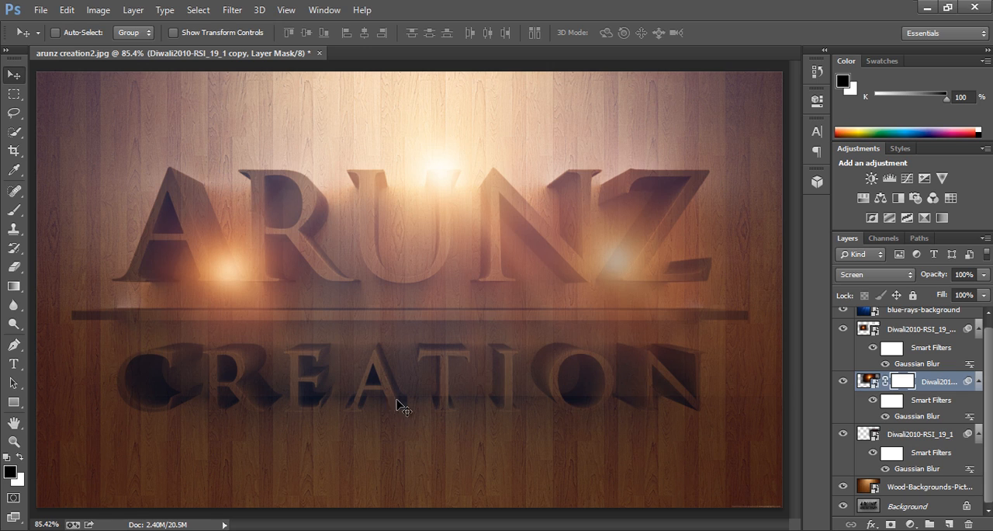
mouse_move(667, 493)
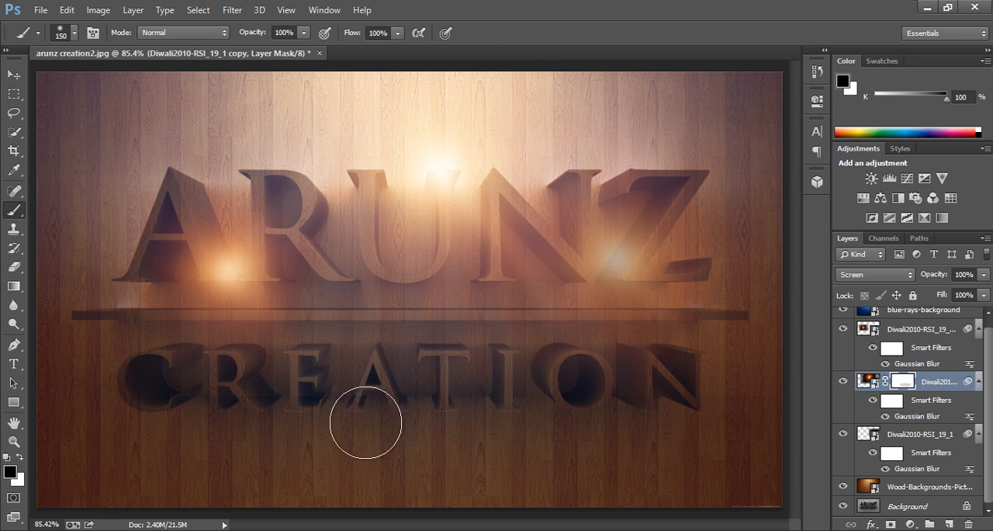
mouse_move(775, 347)
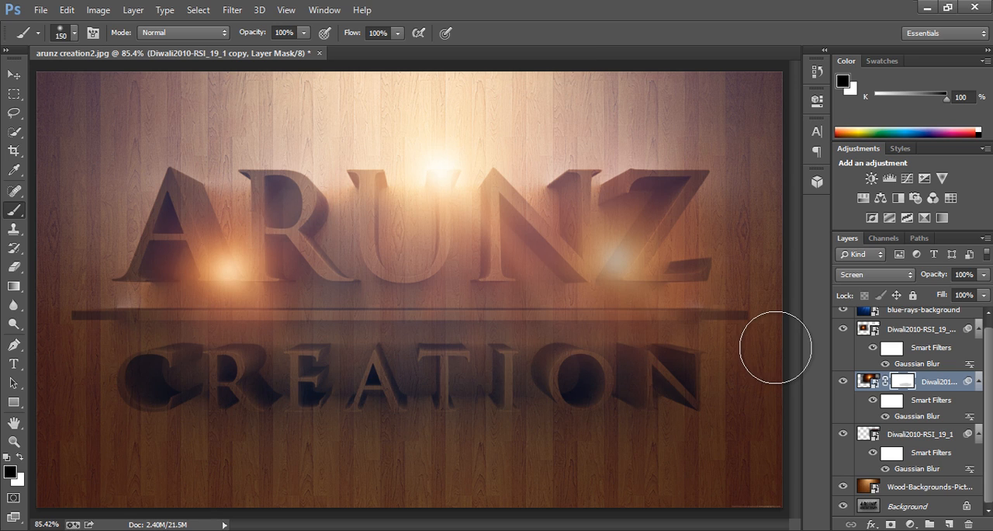
mouse_move(852, 370)
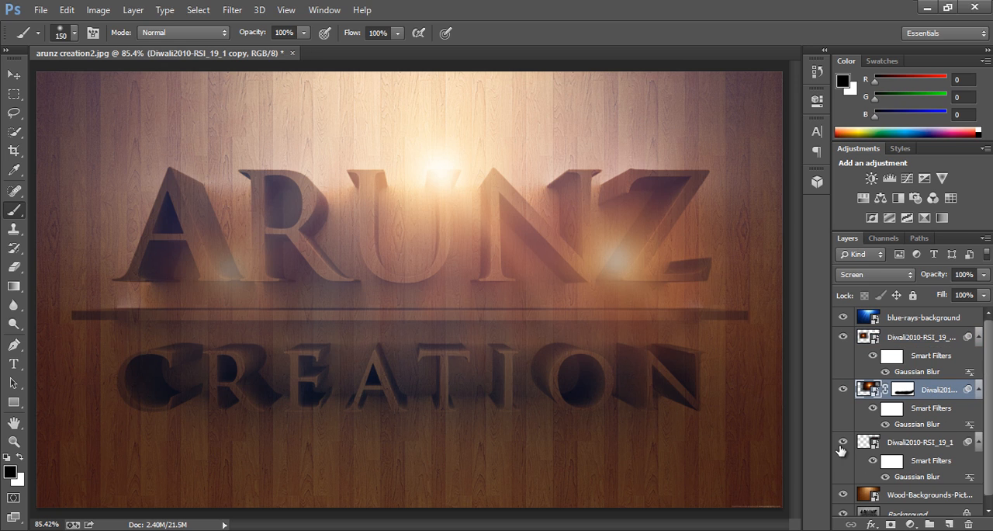
Step: Hide one of the starburst glow layers
left_click(918, 440)
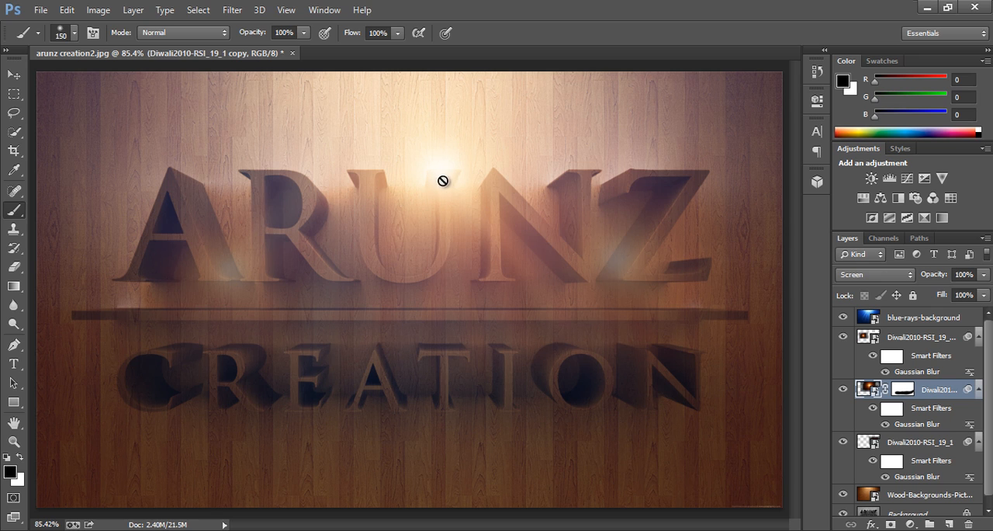
Step: Soften the remaining glow to 77% opacity and toggle the lower glow's visibility
left_click(12, 74)
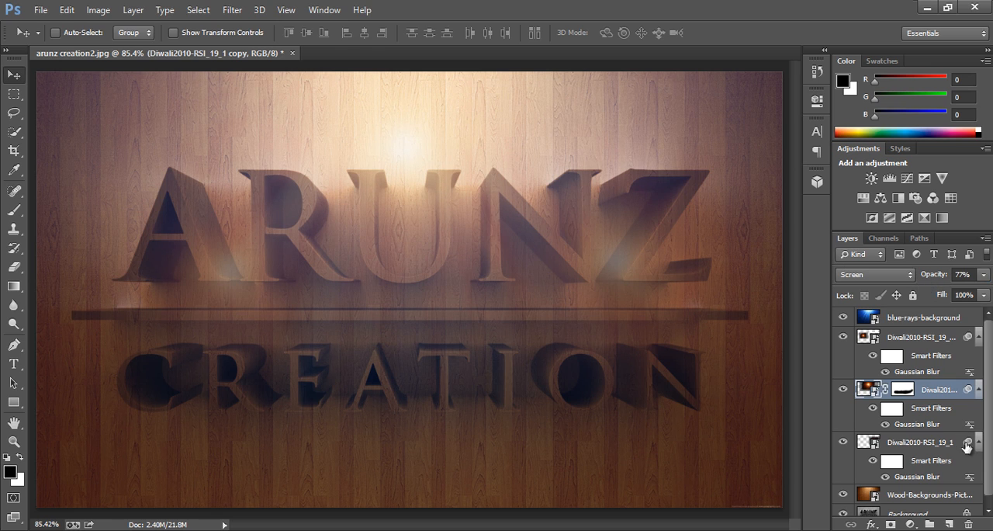
left_click(920, 316)
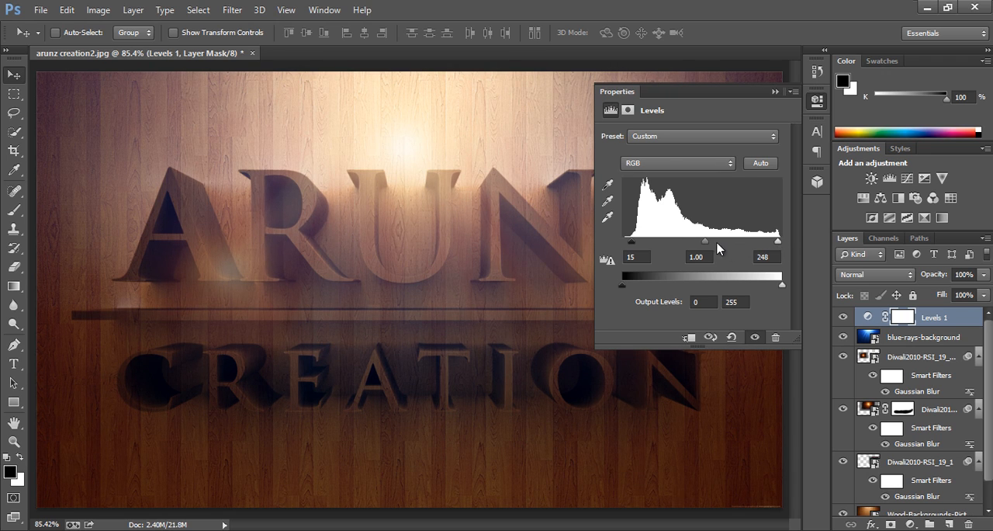
Step: Set the Levels midtone slider to 0.90 to darken the scene
left_click_drag(705, 242, 695, 242)
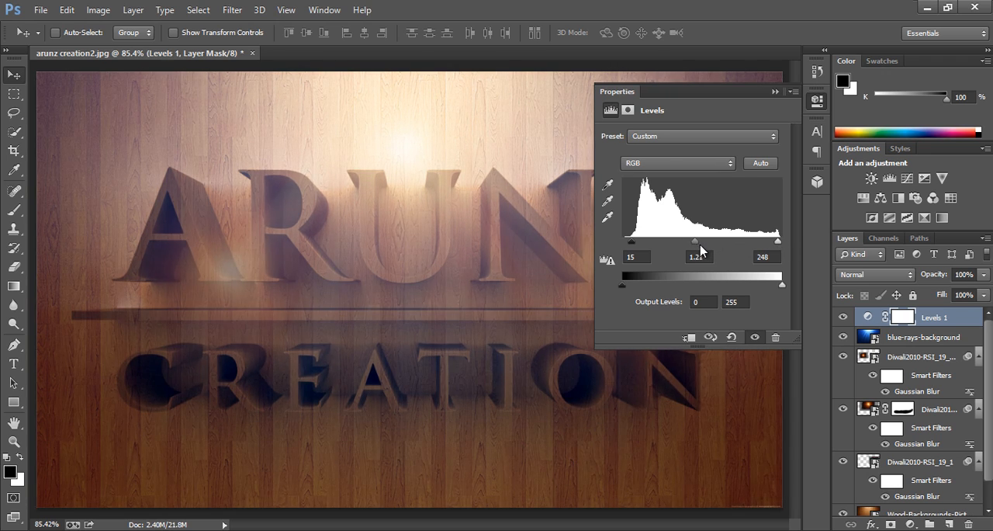
left_click_drag(695, 241, 711, 240)
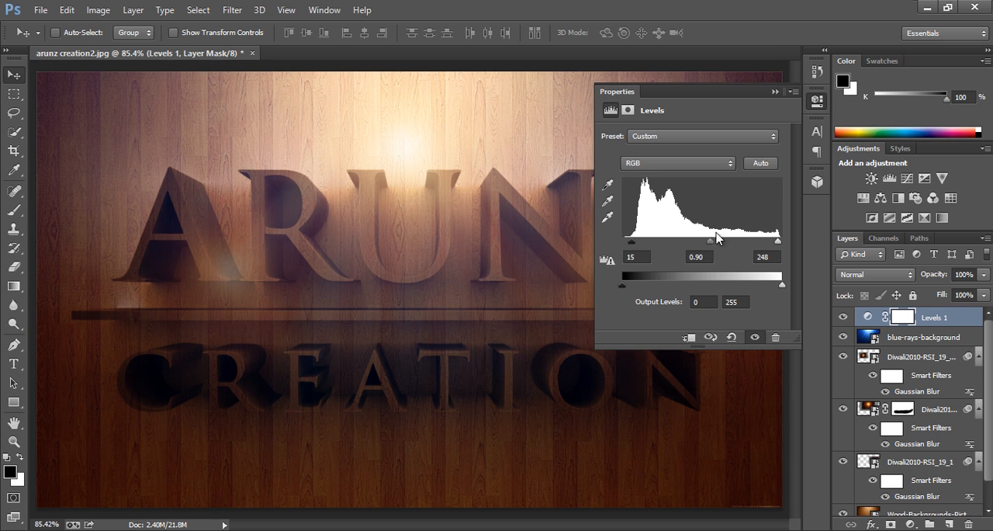